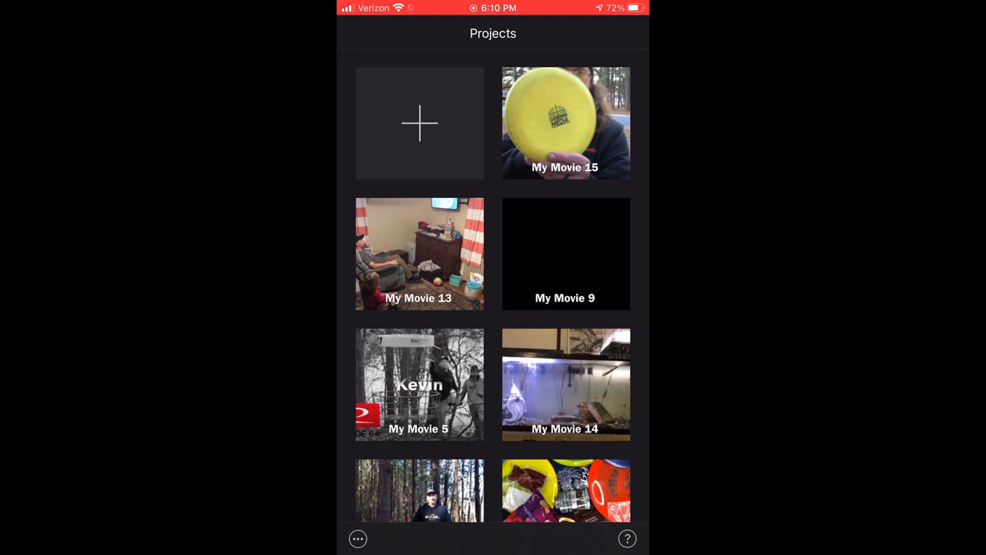
Step: Create a new Movie project (My Movie 16) from the first talking-to-camera clip in Moments
{"action": "left_click", "coordinate": [419, 123]}
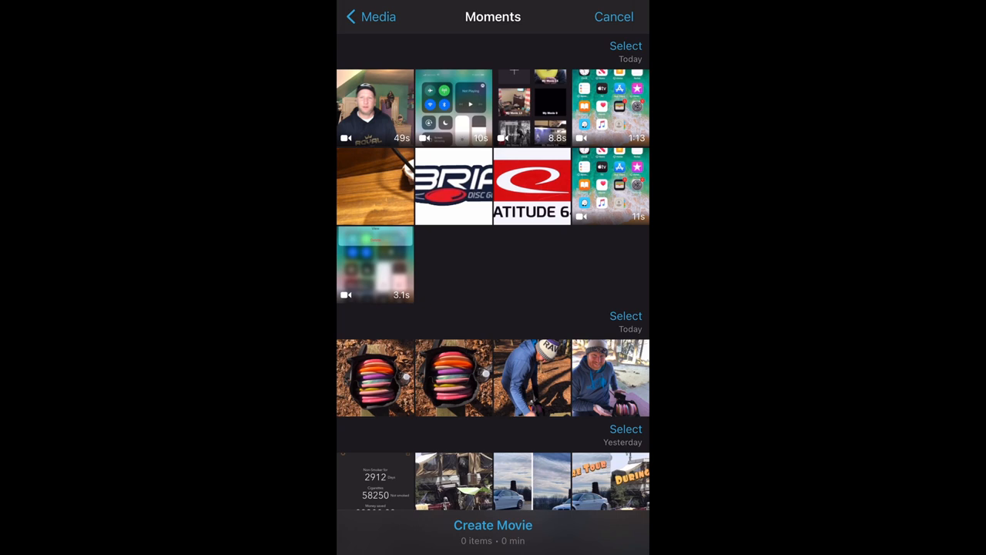
{"action": "left_click", "coordinate": [376, 108]}
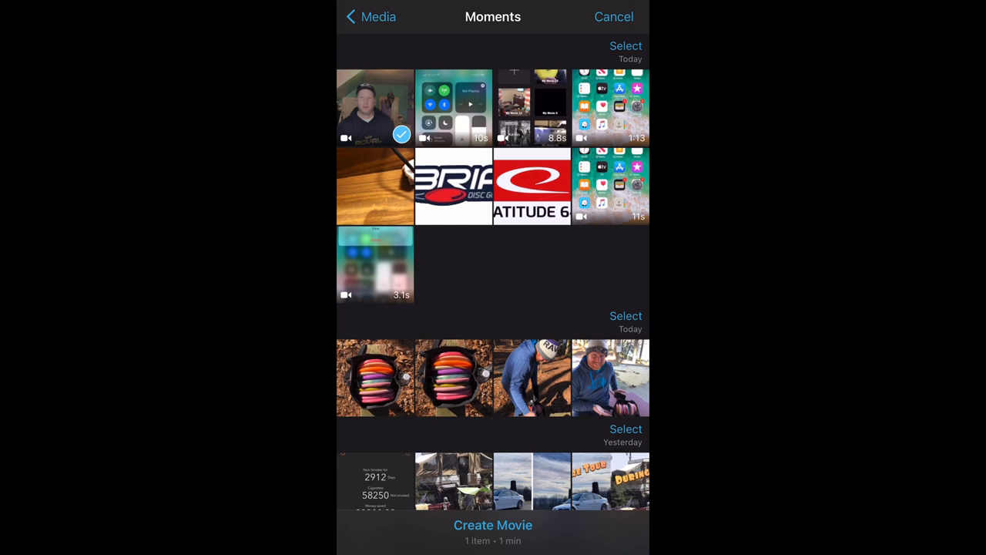
{"action": "left_click", "coordinate": [493, 524]}
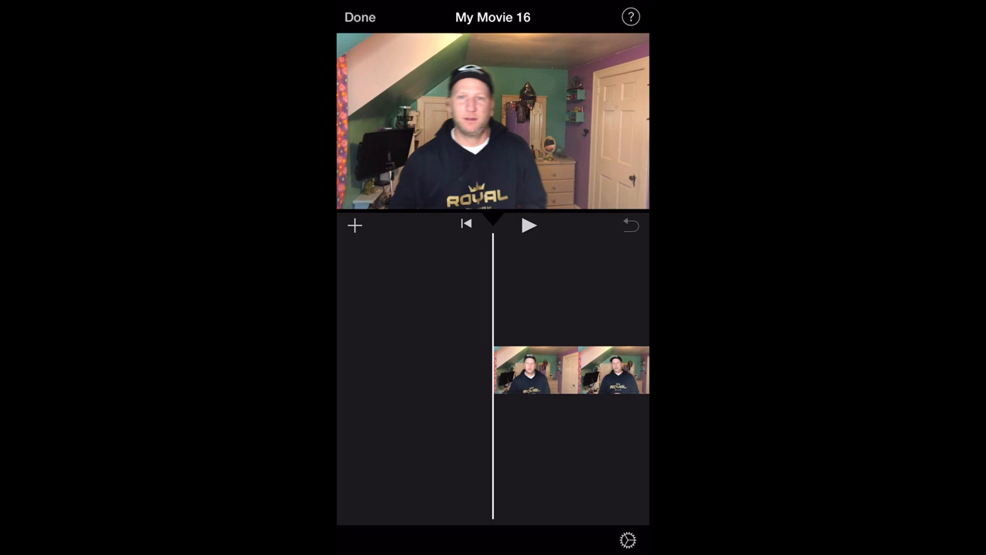
Step: Split the opening clip at the playhead and start a title reading "Kevin Here" over it
{"action": "left_click", "coordinate": [570, 370]}
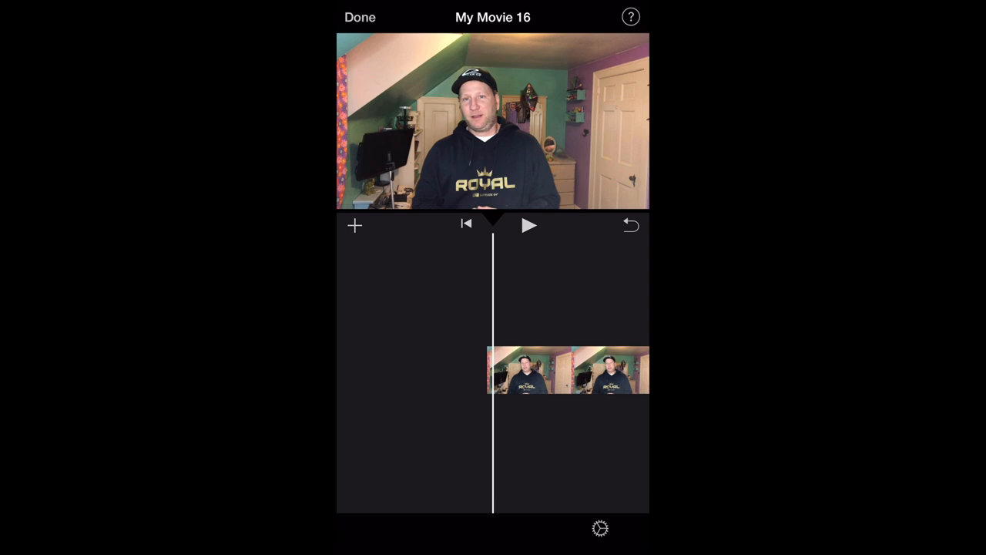
{"action": "left_click", "coordinate": [567, 370]}
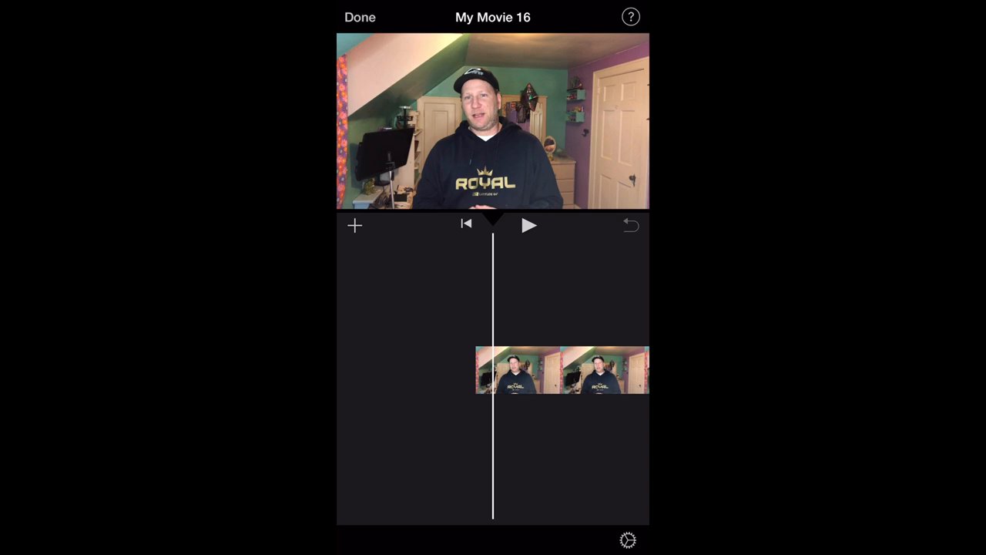
{"action": "left_click", "coordinate": [549, 370]}
{"action": "type", "text": "Kevin"}
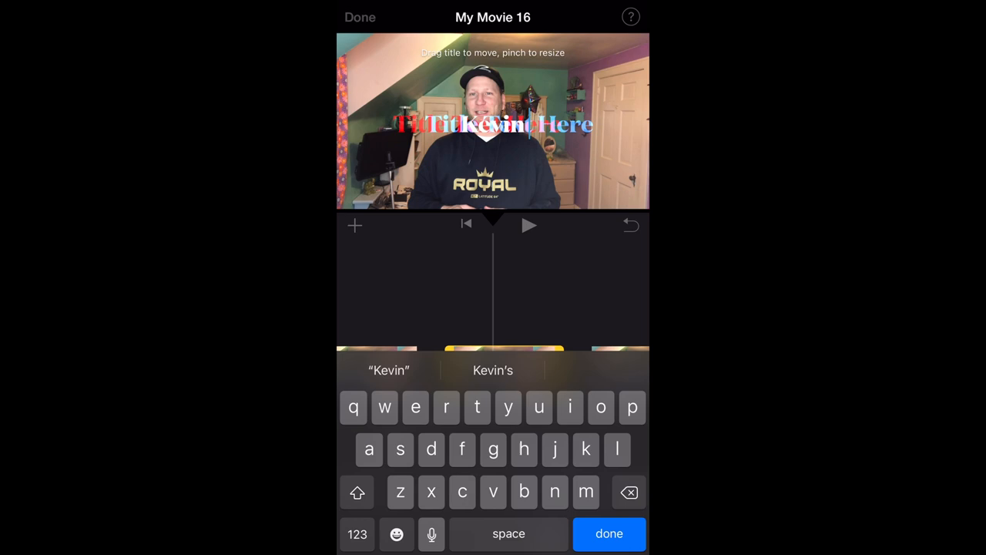
Step: Finish the name title, preview it, and bring up the media browser for more footage
{"action": "left_click", "coordinate": [609, 533]}
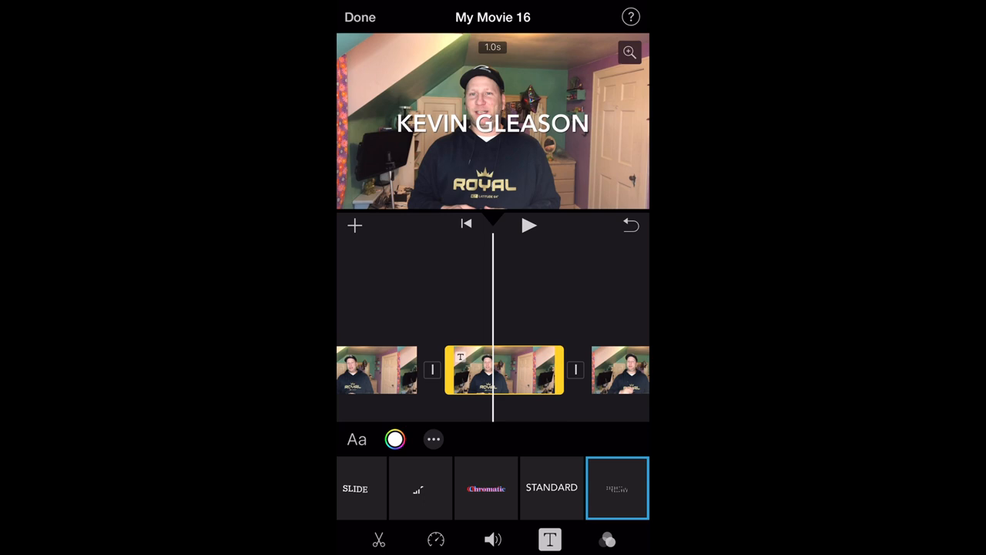
{"action": "left_click", "coordinate": [530, 225]}
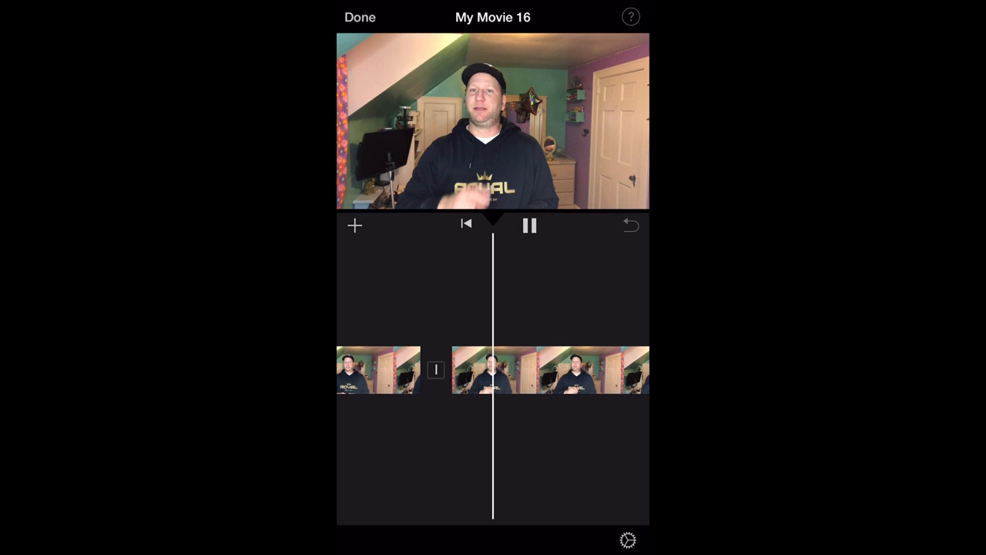
{"action": "left_click", "coordinate": [530, 225]}
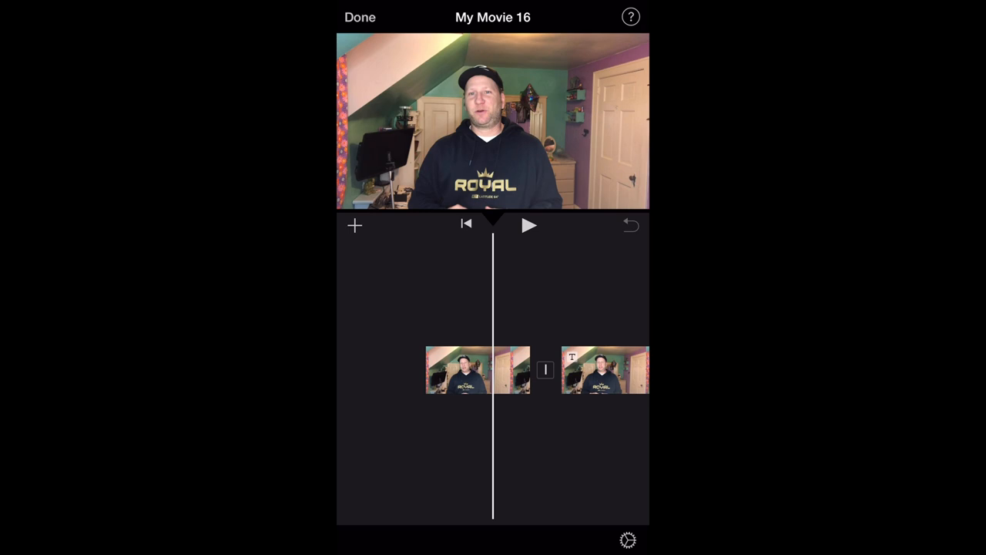
{"action": "left_click", "coordinate": [354, 225]}
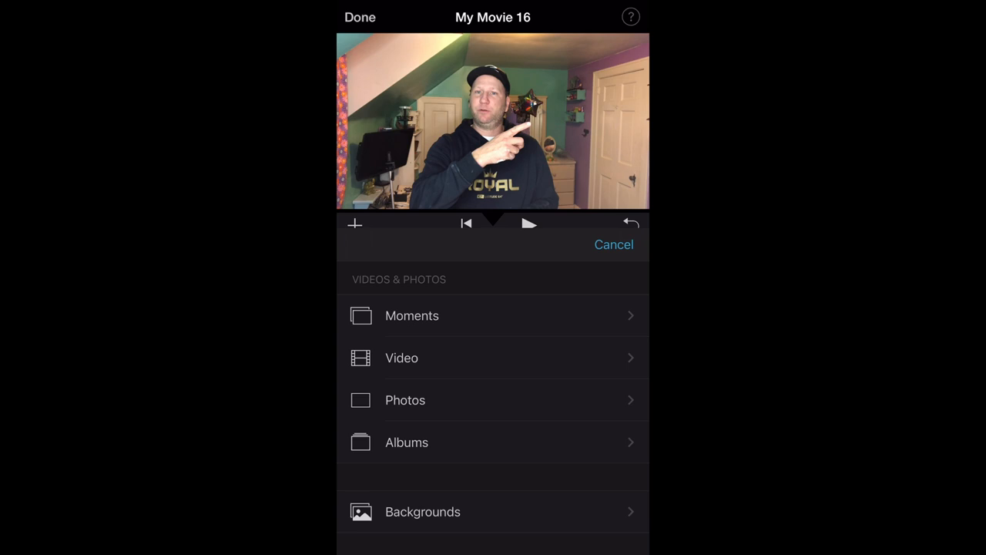
Step: Add the Latitude 64 logo from Photos > All as a picture-in-picture overlay
{"action": "left_click", "coordinate": [405, 401]}
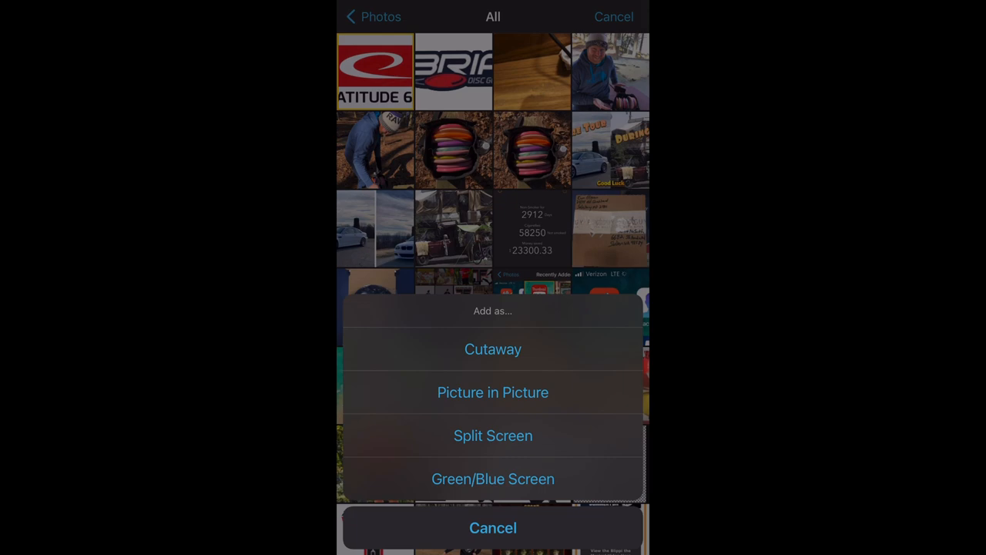
{"action": "left_click", "coordinate": [493, 348]}
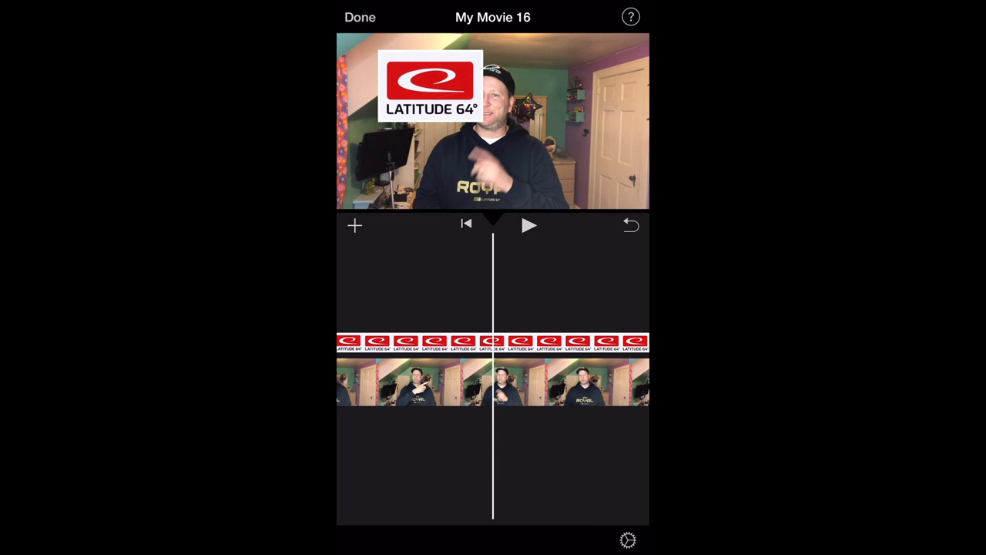
Step: Trim the Latitude 64 logo overlay to a brief appearance and preview the result
{"action": "left_click", "coordinate": [432, 84]}
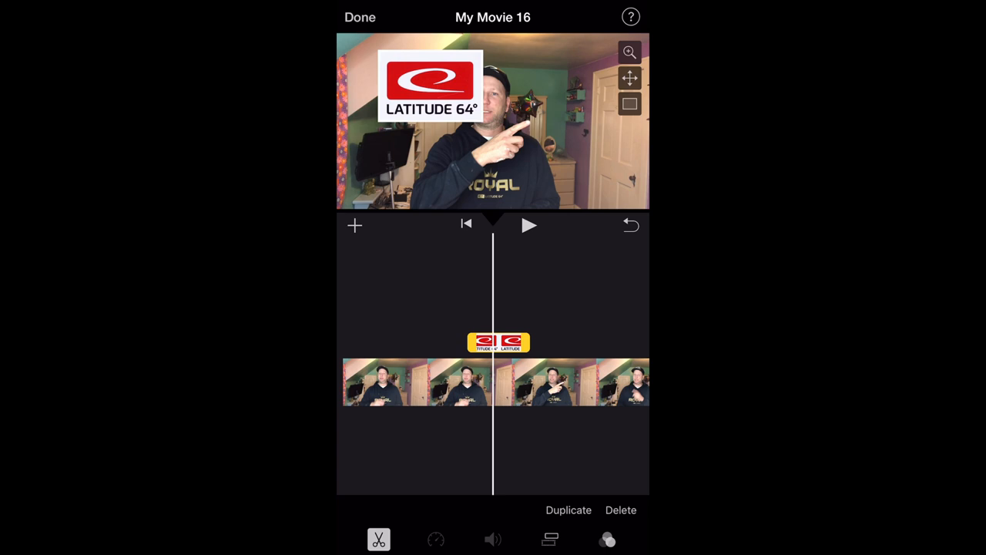
{"action": "left_click_drag", "start_coordinate": [430, 85], "coordinate": [586, 77]}
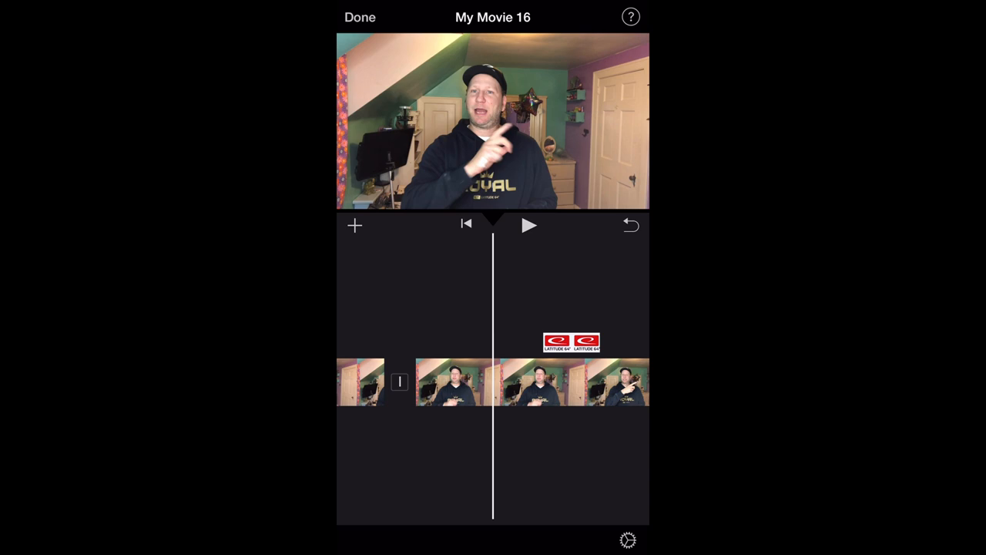
{"action": "left_click", "coordinate": [530, 225]}
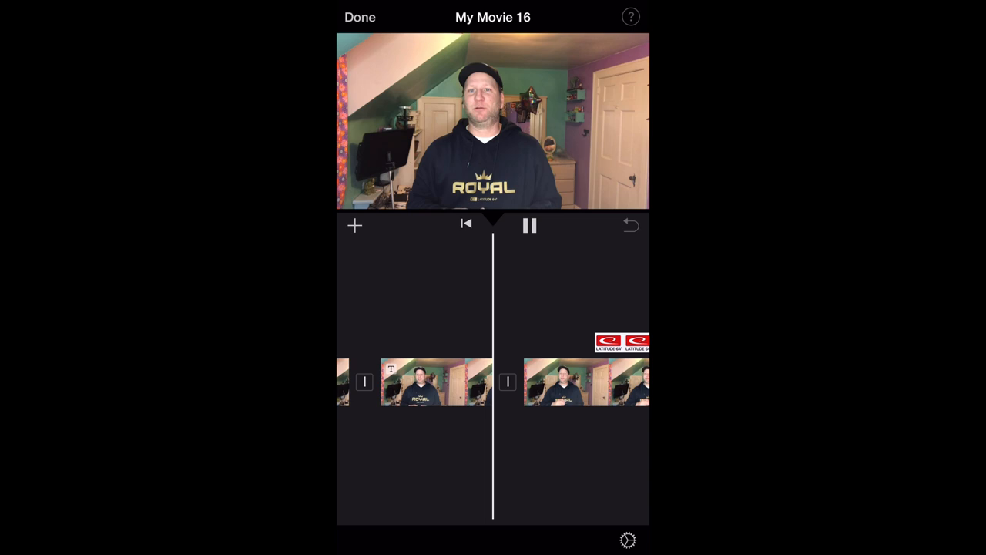
Step: Place the BRIA Disc Golf logo as a top-left picture-in-picture inset after the Latitude 64 one and preview it
{"action": "left_click", "coordinate": [355, 225]}
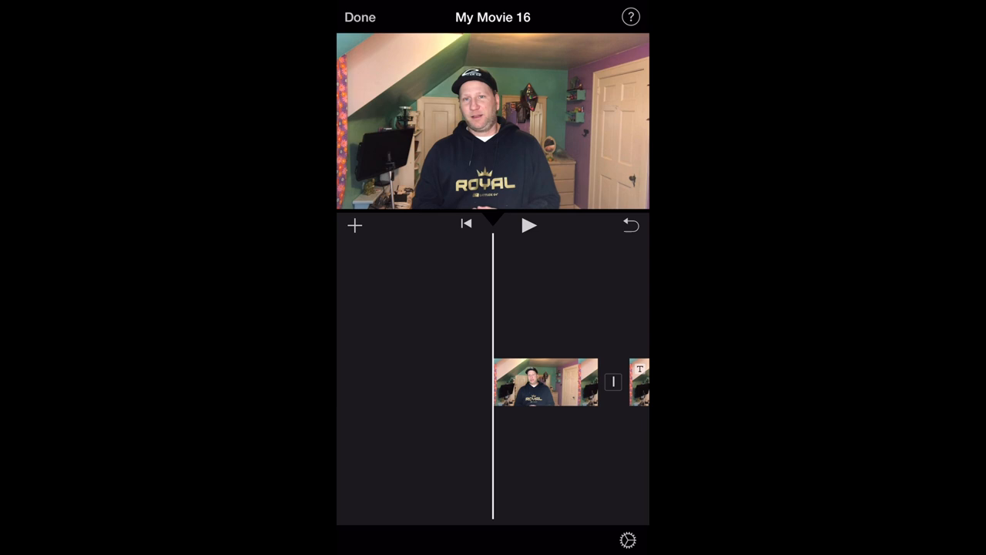
{"action": "left_click", "coordinate": [530, 225]}
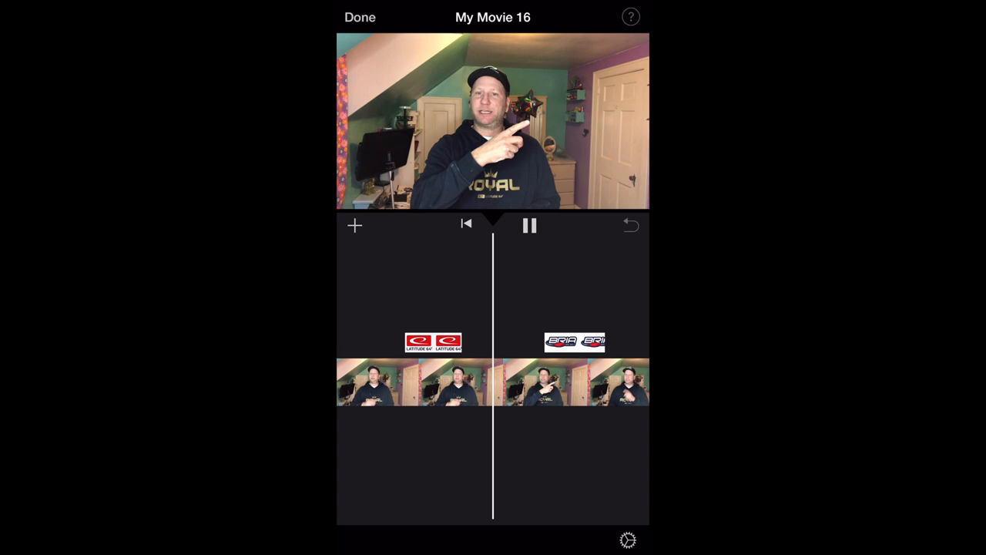
{"action": "left_click", "coordinate": [530, 225]}
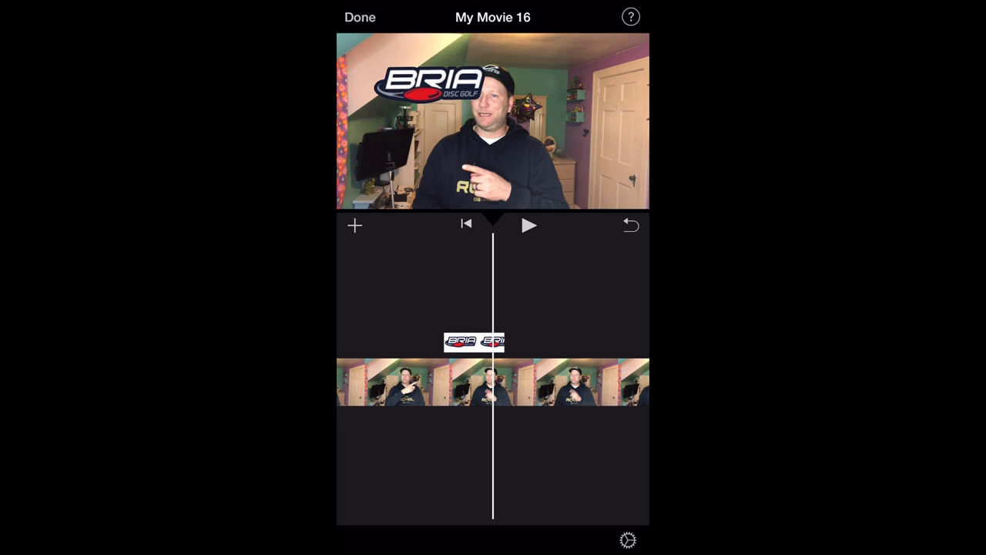
{"action": "left_click", "coordinate": [530, 225]}
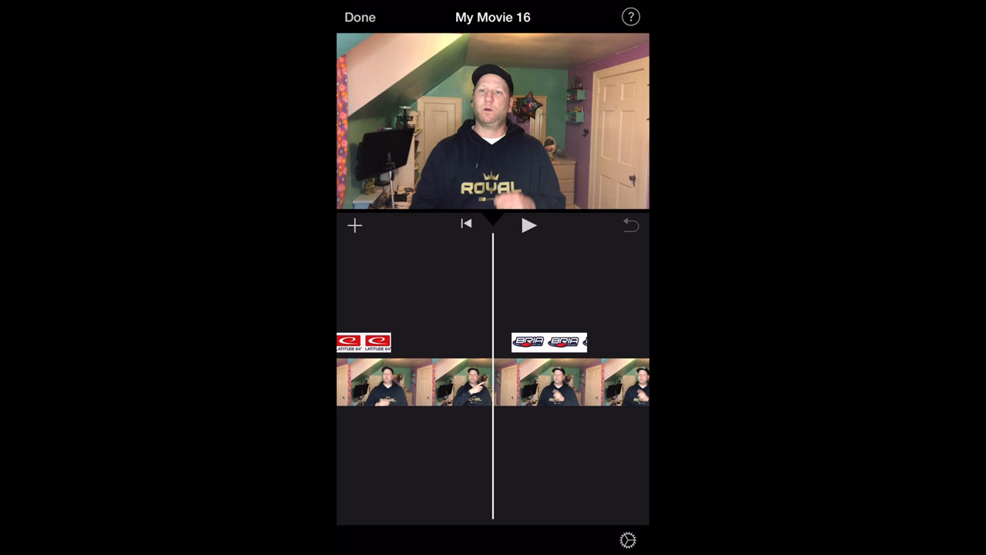
{"action": "left_click", "coordinate": [530, 224]}
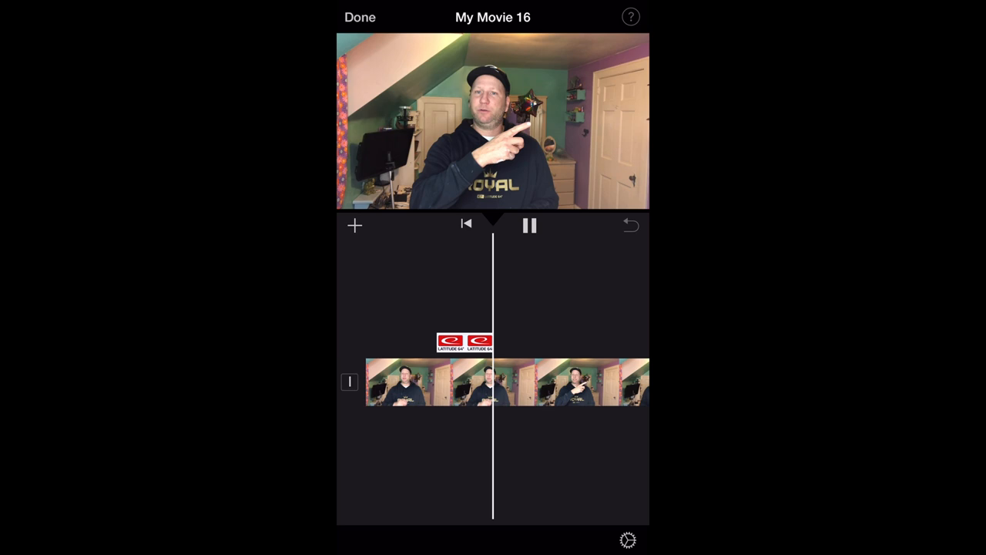
{"action": "left_click", "coordinate": [484, 342]}
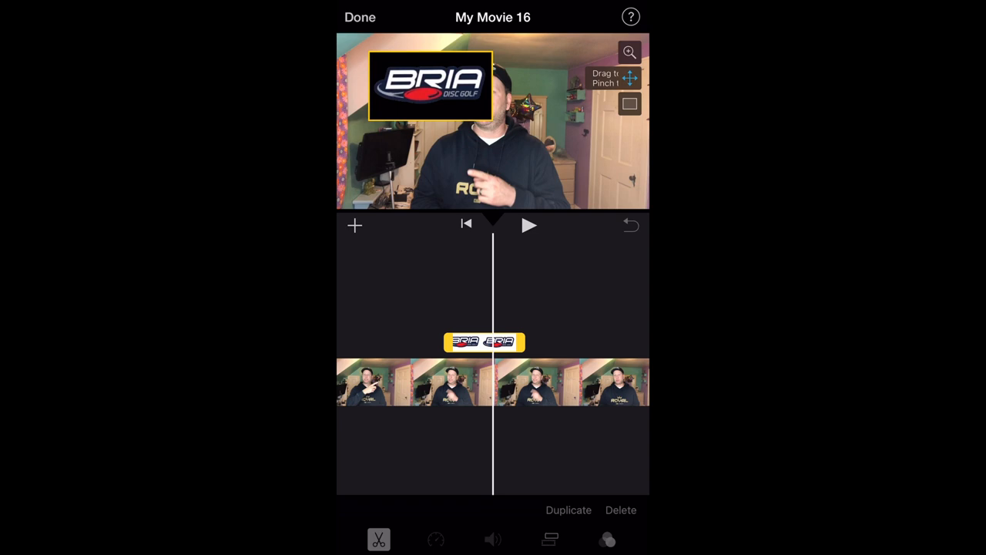
{"action": "left_click", "coordinate": [530, 224]}
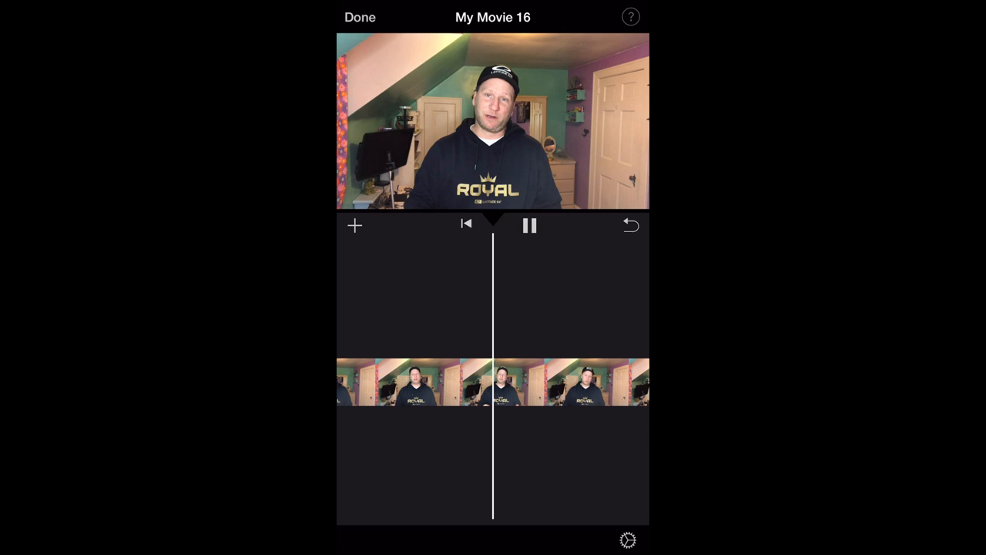
{"action": "left_click", "coordinate": [354, 224]}
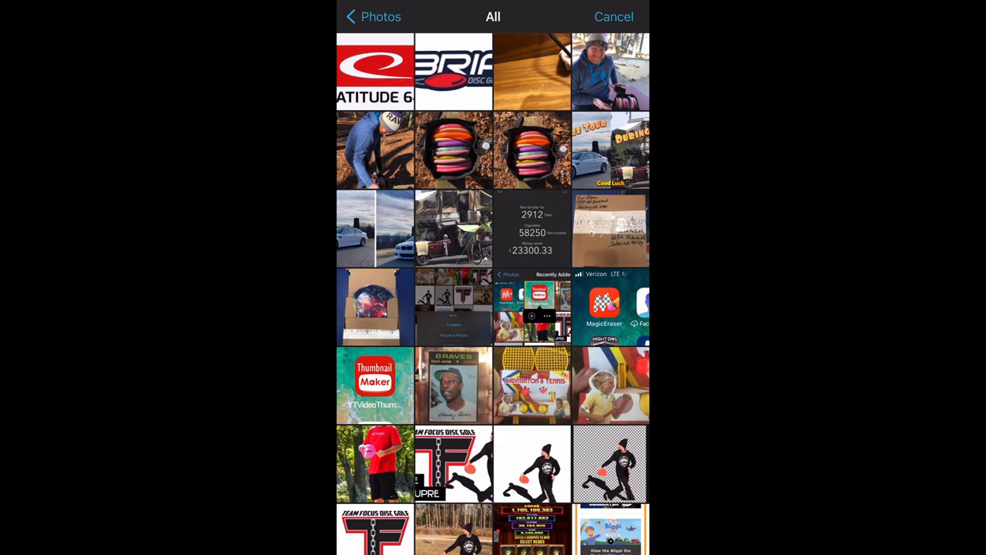
{"action": "left_click", "coordinate": [370, 15]}
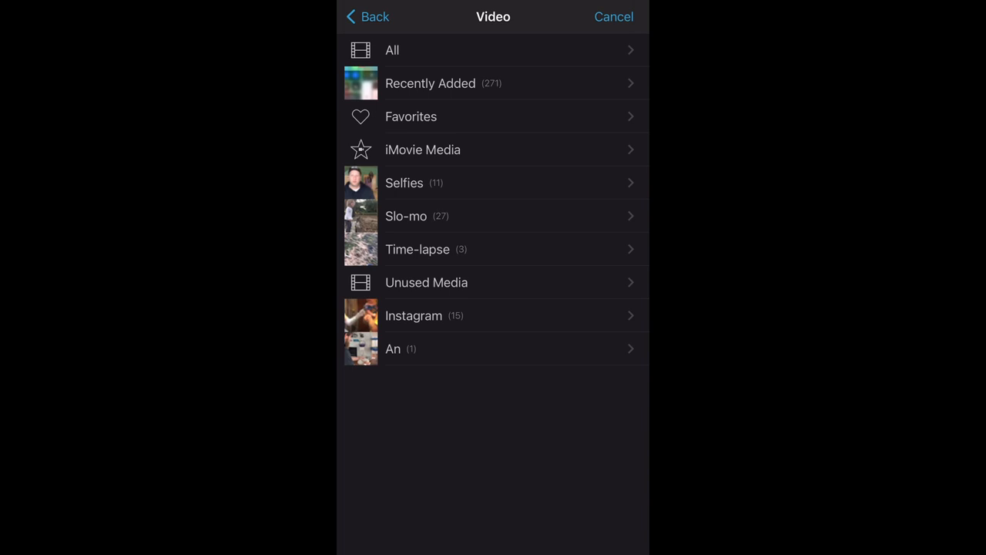
{"action": "left_click", "coordinate": [410, 117]}
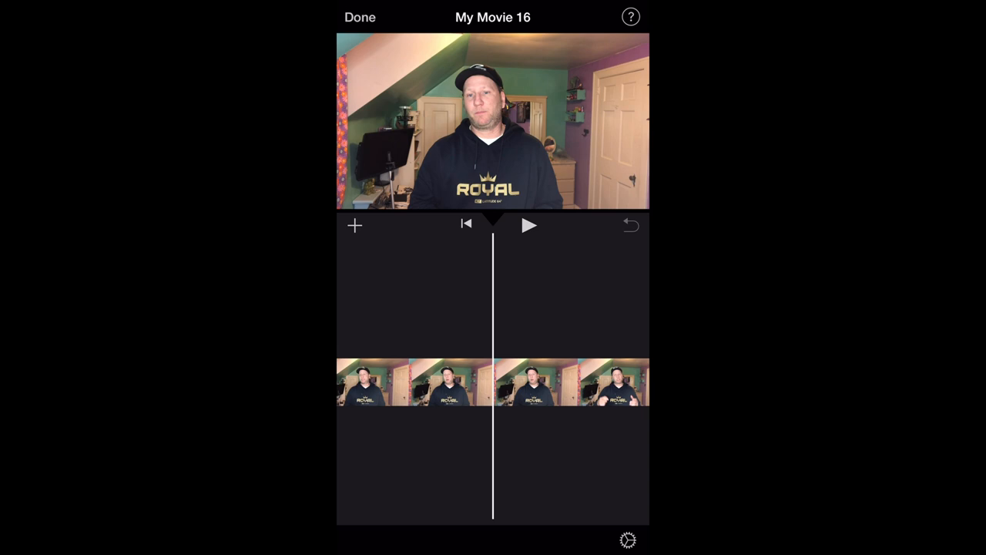
Step: Add the Jan 13 2021 wooded disc golf clip from Favorites as a cutaway and preview it
{"action": "left_click", "coordinate": [530, 225]}
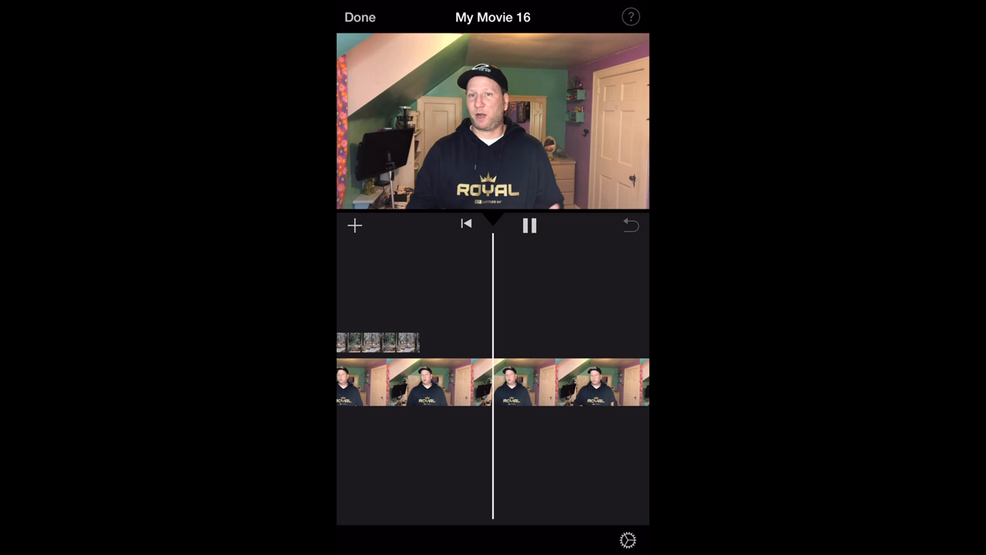
{"action": "left_click", "coordinate": [354, 225]}
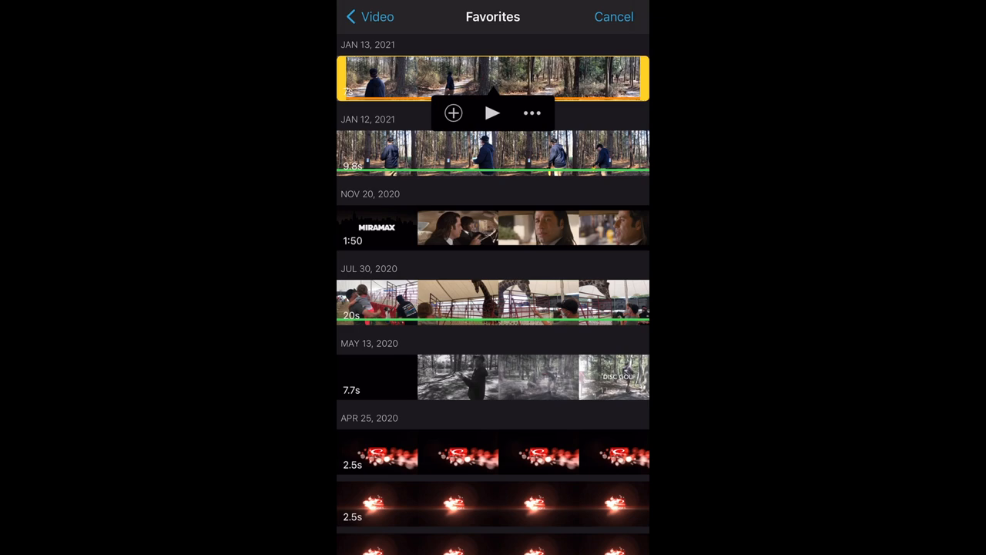
{"action": "left_click", "coordinate": [453, 114]}
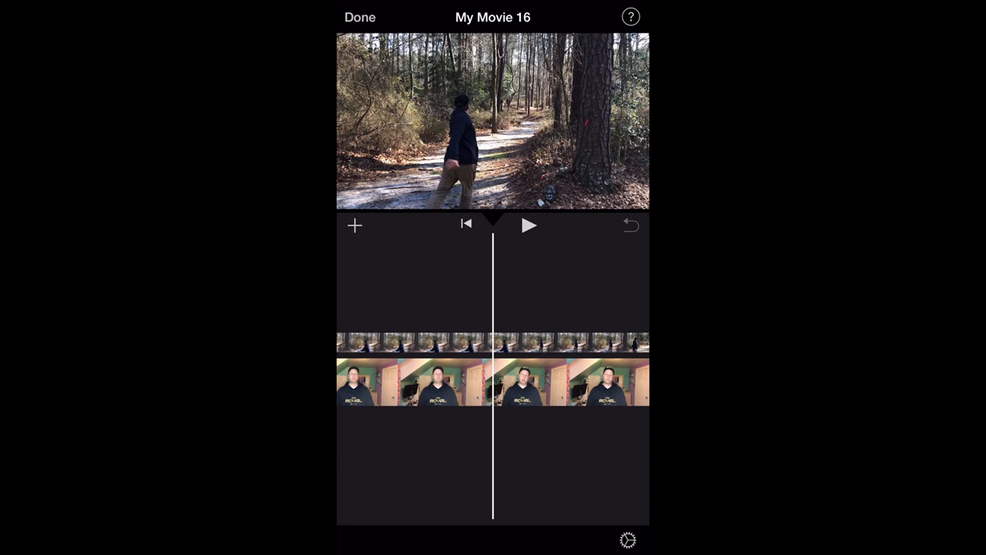
{"action": "left_click", "coordinate": [530, 225]}
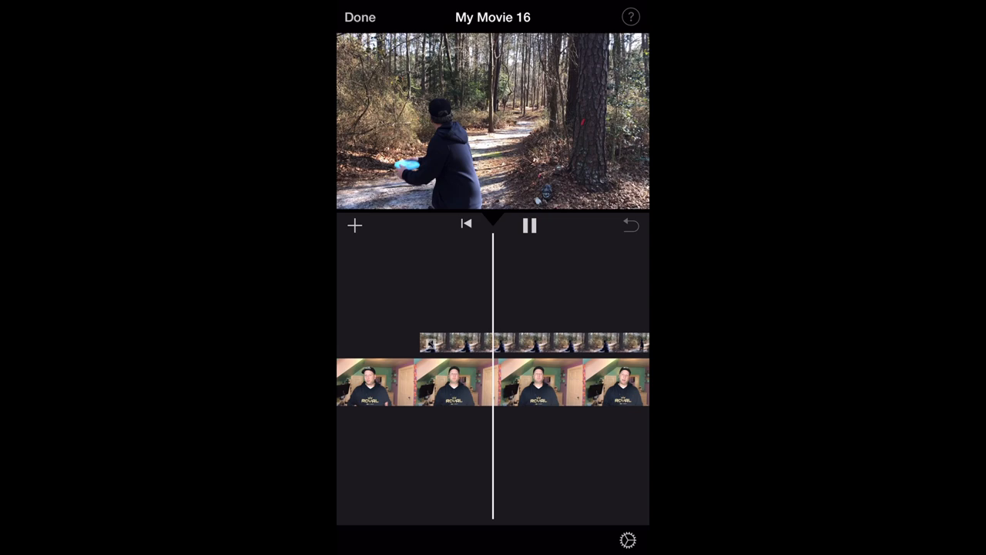
{"action": "left_click", "coordinate": [355, 225]}
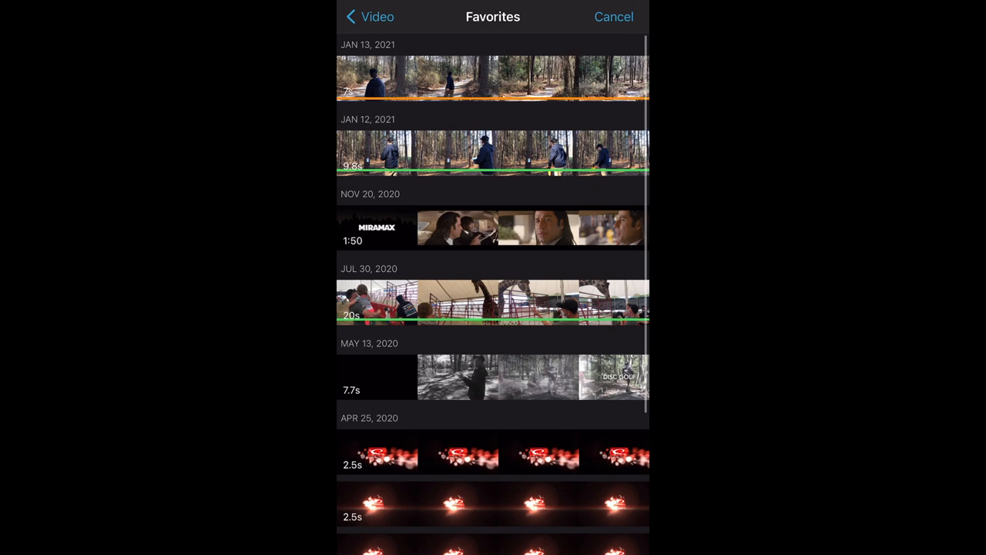
Step: Add another forest disc-throwing clip from Favorites as a cutaway, trimmed at its end
{"action": "left_click", "coordinate": [493, 152]}
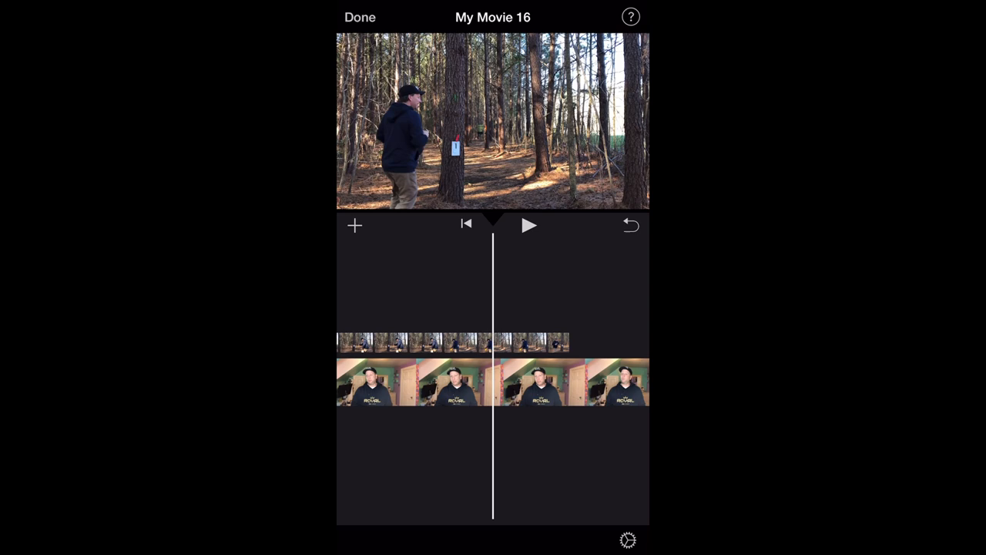
{"action": "left_click", "coordinate": [529, 225]}
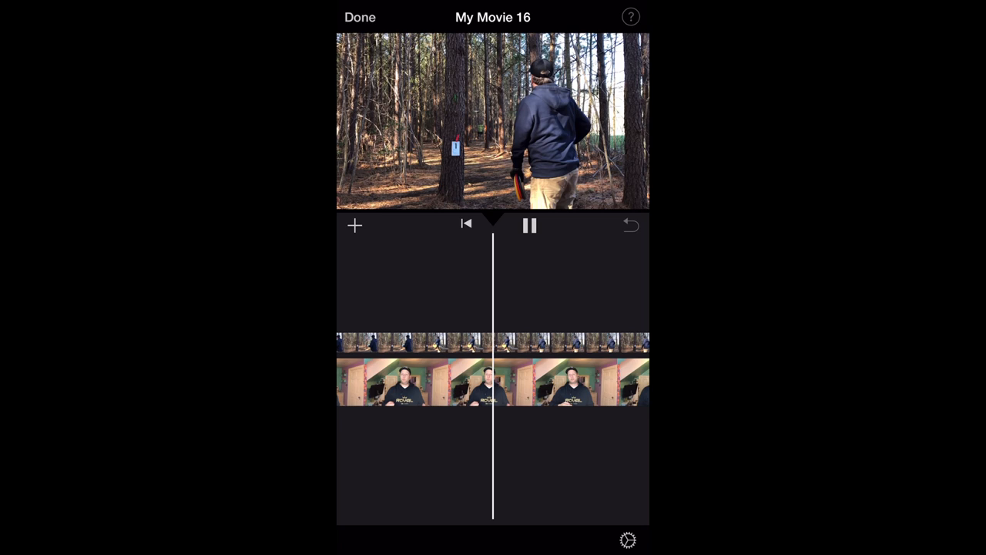
{"action": "left_click", "coordinate": [530, 225]}
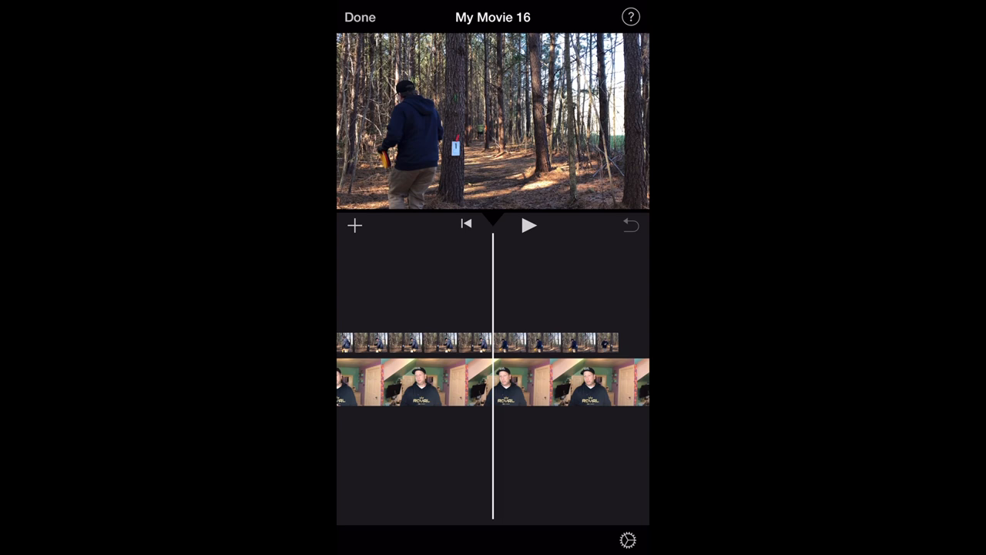
{"action": "left_click", "coordinate": [530, 225]}
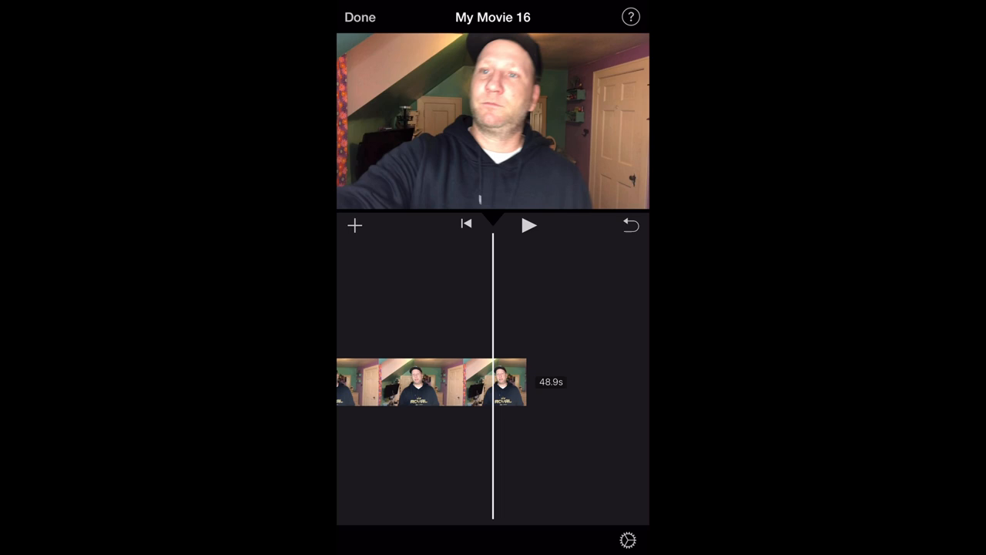
Step: Browse the Recently Added photo album in the media picker for the next image
{"action": "left_click", "coordinate": [354, 225]}
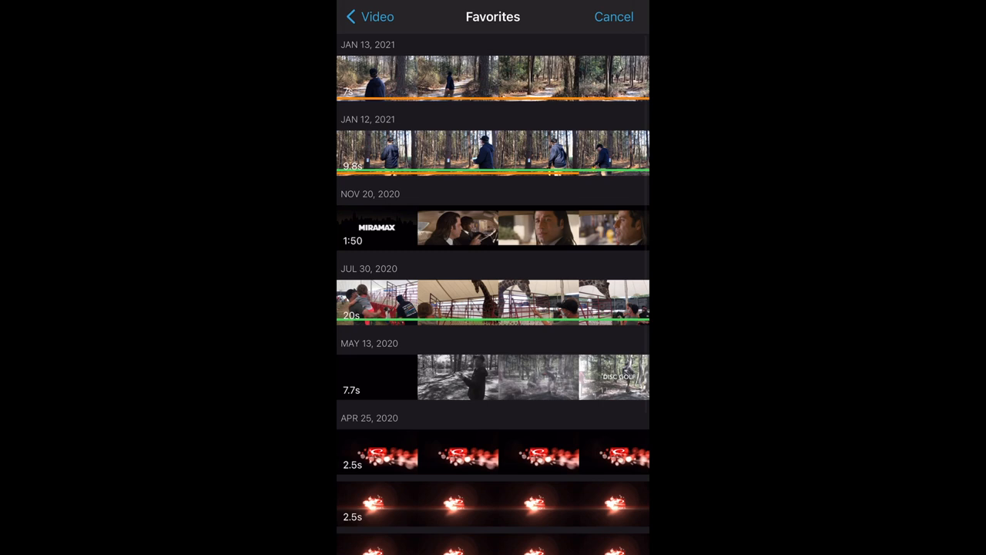
{"action": "left_click", "coordinate": [368, 15]}
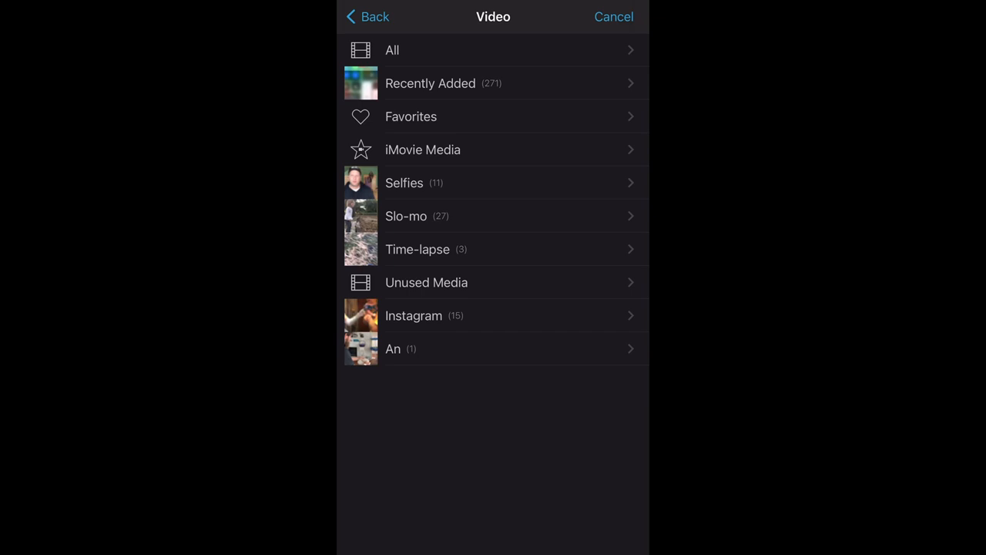
{"action": "left_click", "coordinate": [430, 83]}
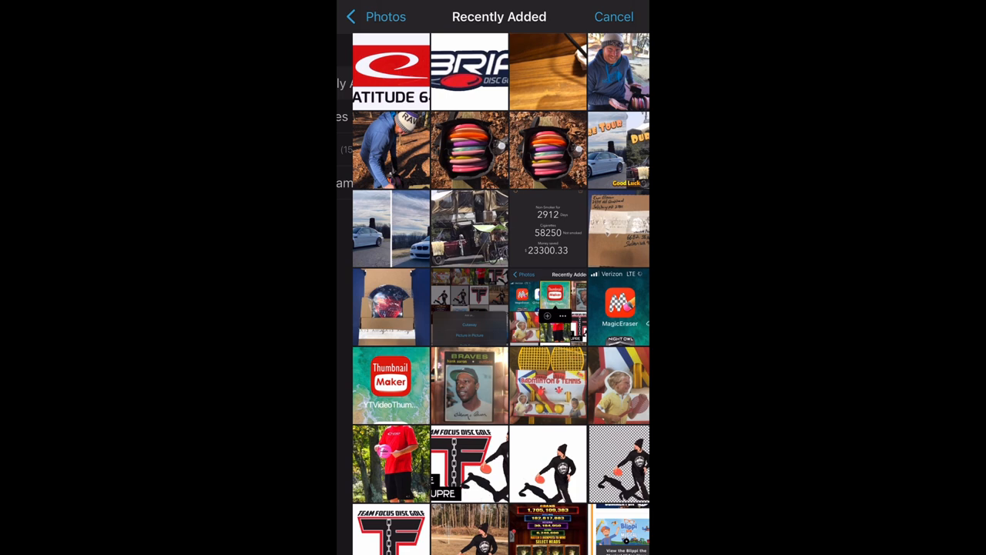
{"action": "scroll", "scroll_direction": "down", "scroll_amount": 3}
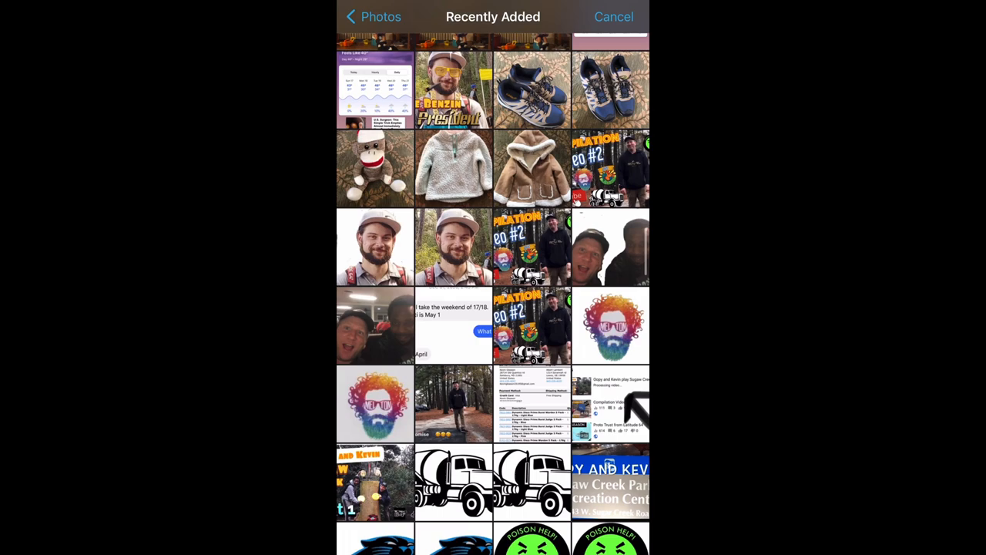